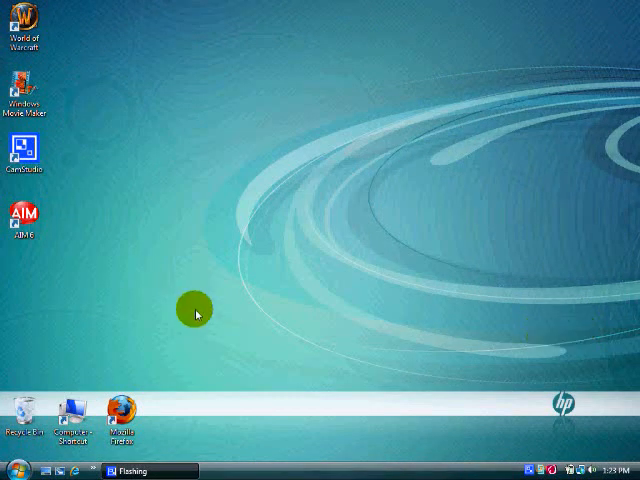
mouse_move(94, 352)
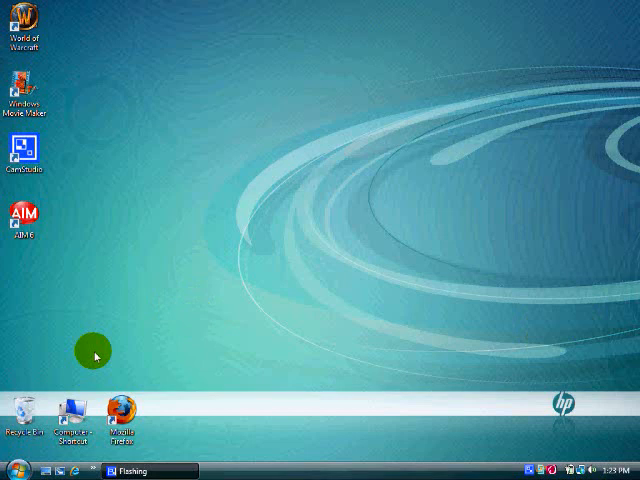
Launch Firefox from the desktop and load curse.com from the address bar
double_click(16, 416)
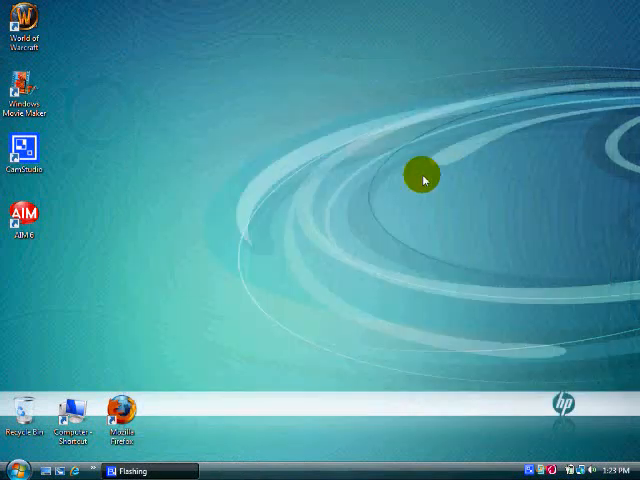
mouse_move(248, 378)
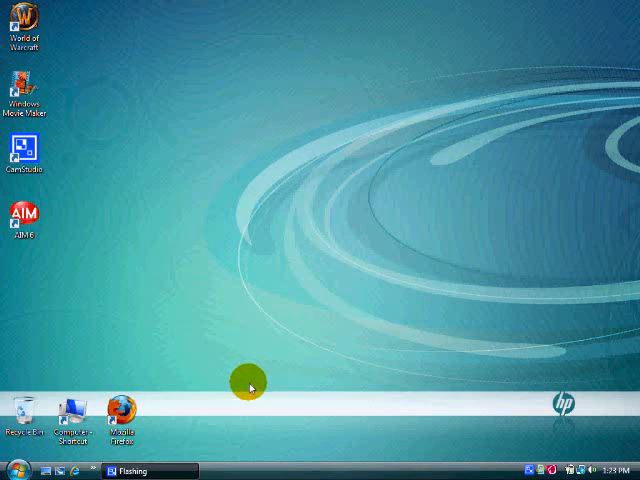
mouse_move(384, 402)
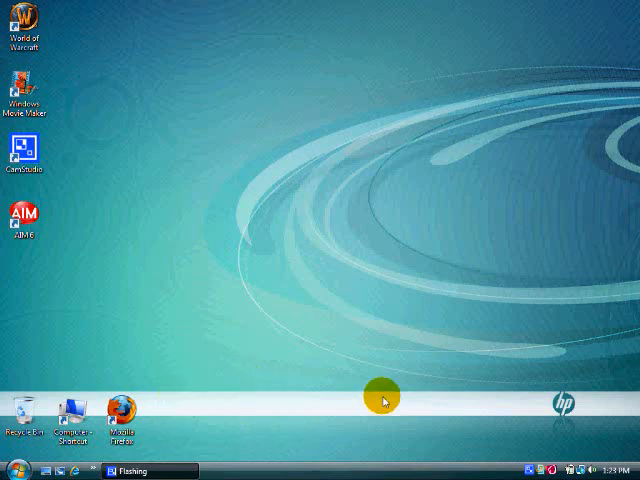
mouse_move(404, 398)
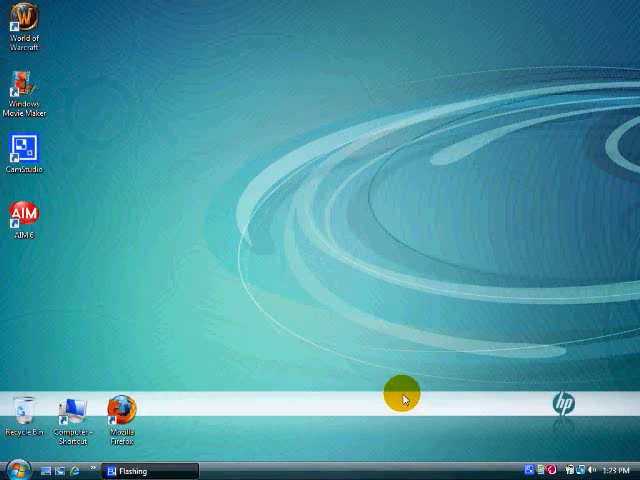
mouse_move(162, 412)
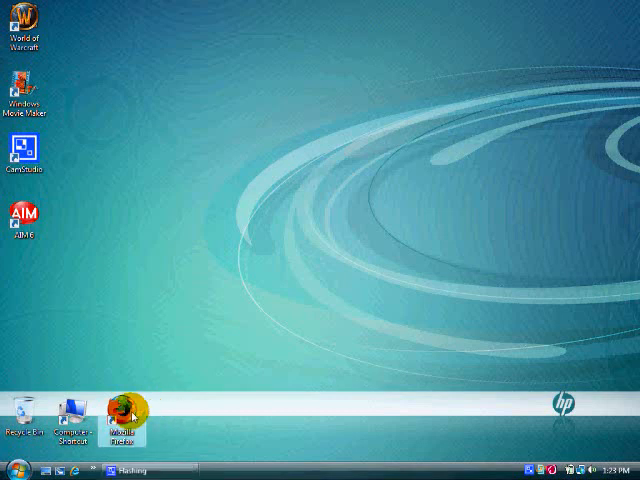
double_click(128, 416)
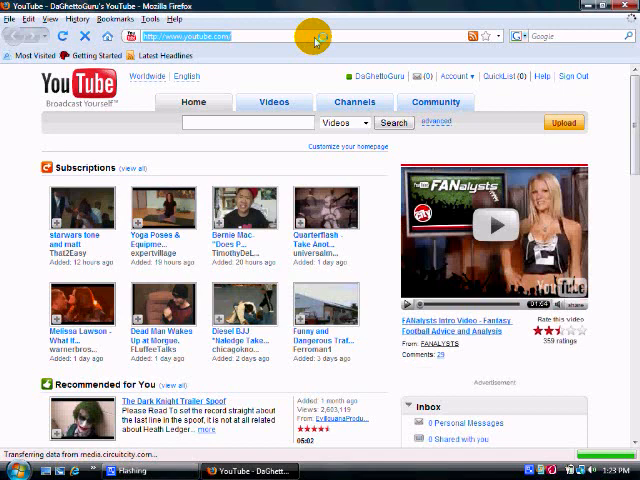
text(curse)
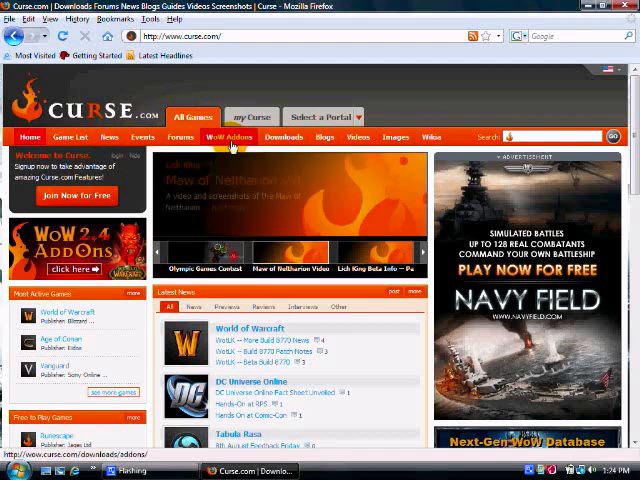
Go to the WoW Addons section and scroll down to the Highest Rated Addons list
click(228, 136)
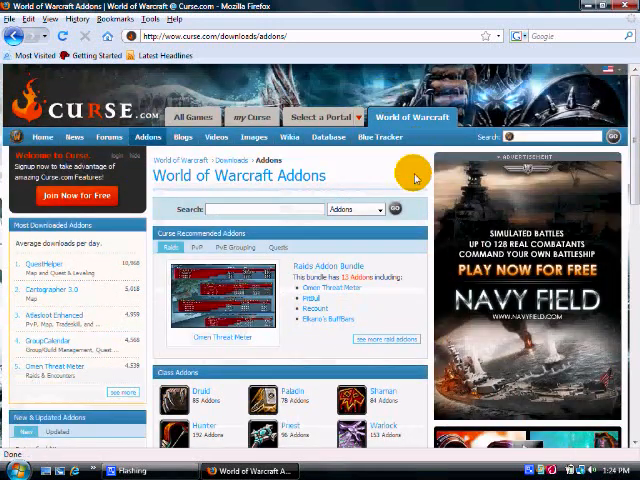
mouse_move(424, 170)
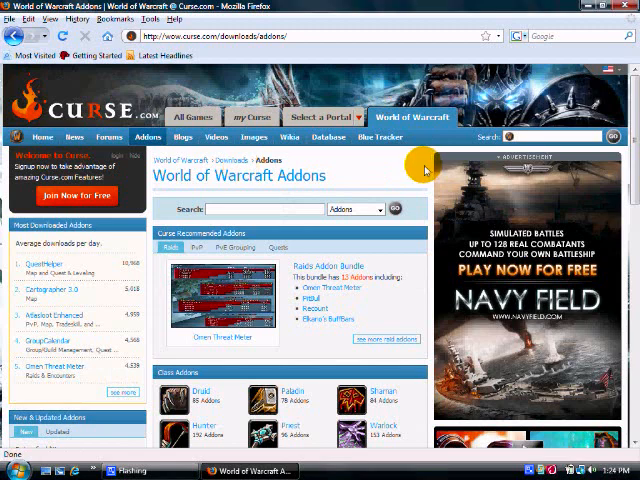
scroll(down, 3)
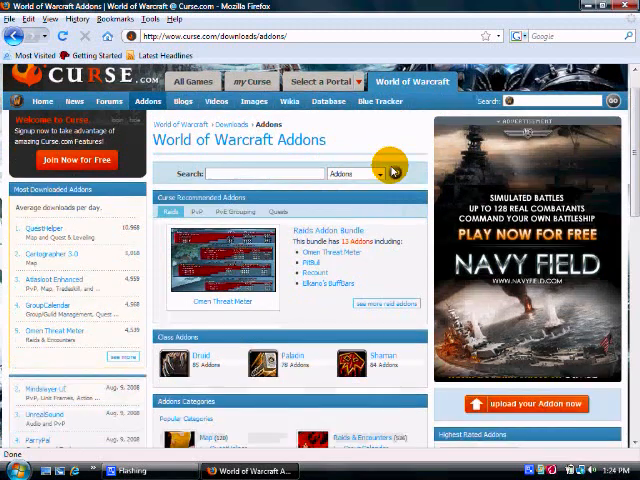
scroll(down, 3)
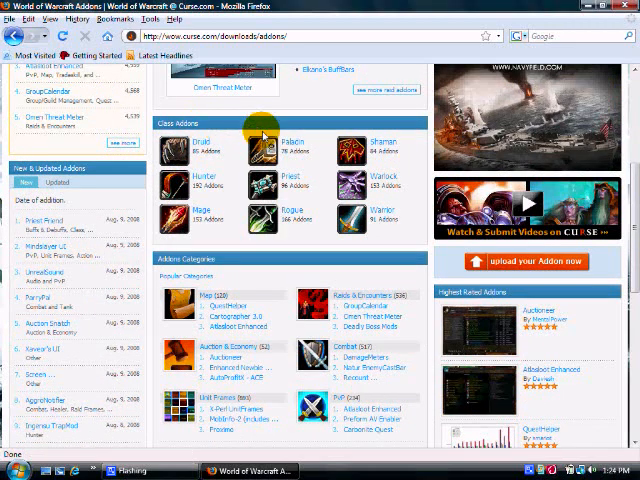
scroll(down, 3)
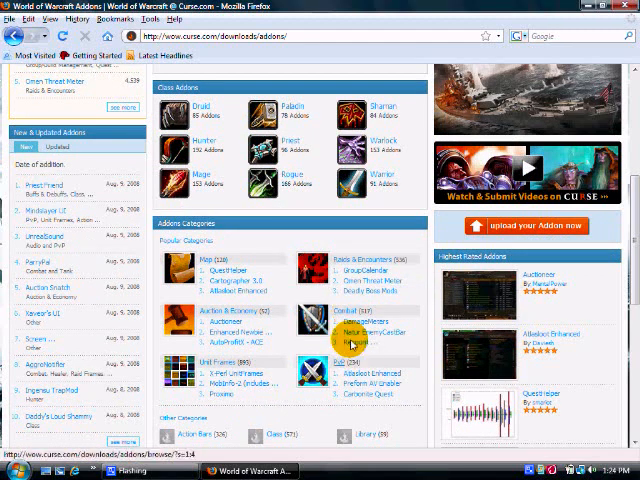
scroll(down, 3)
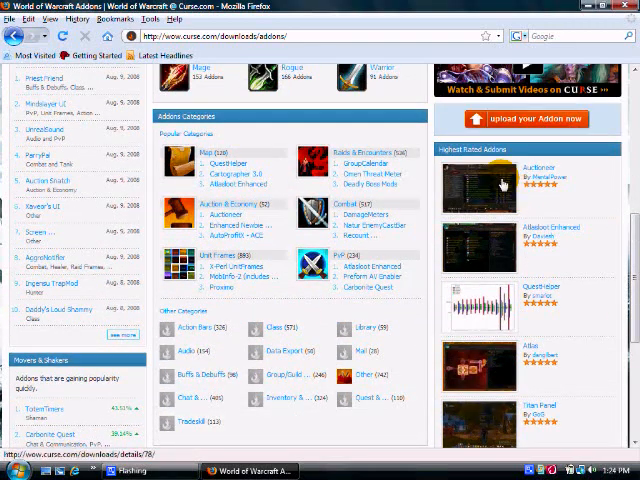
scroll(down, 3)
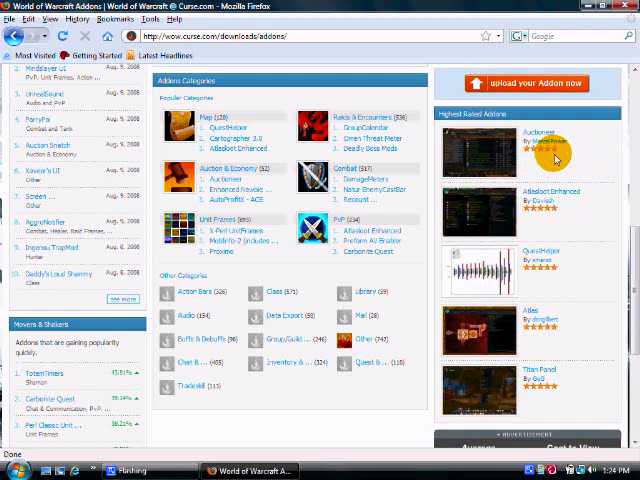
mouse_move(594, 180)
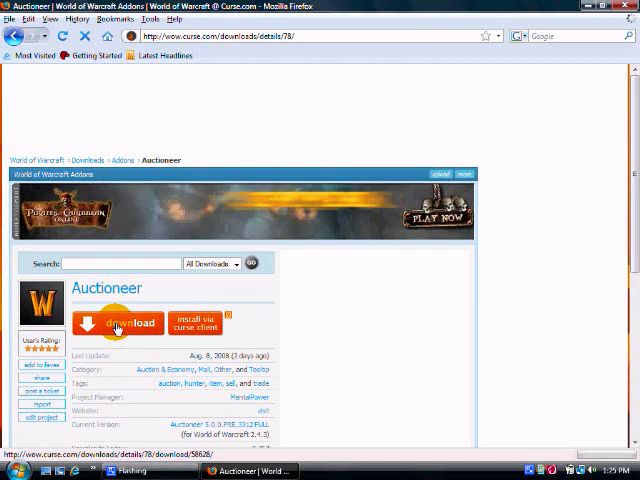
Download the Auctioneer full-suite zip and open it with Windows Explorer
click(116, 324)
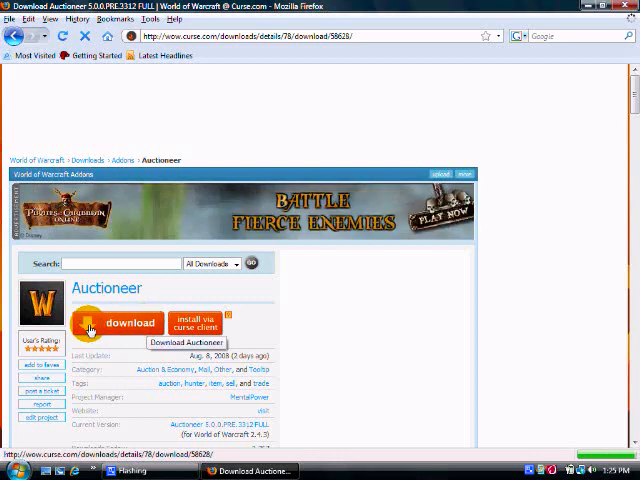
click(116, 324)
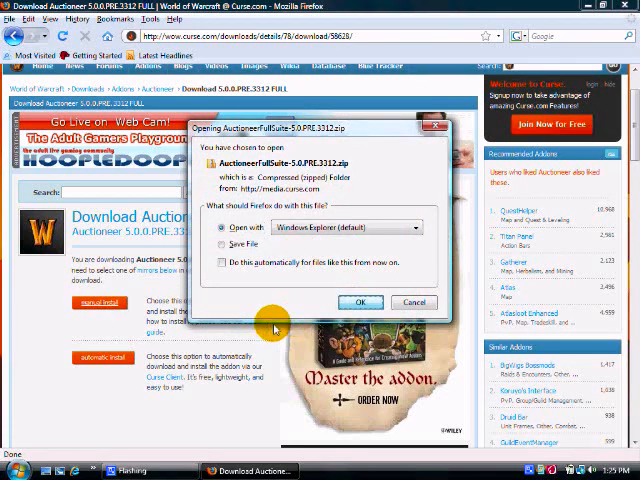
click(362, 302)
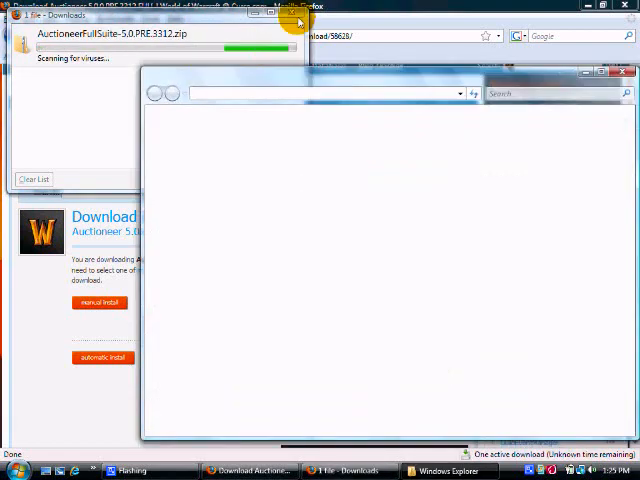
mouse_move(292, 26)
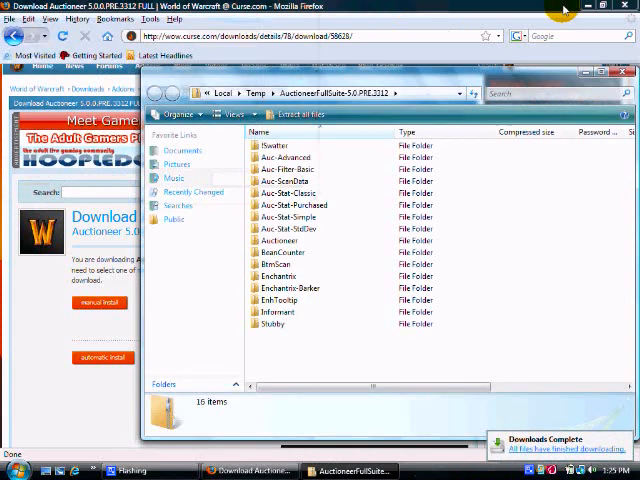
mouse_move(574, 10)
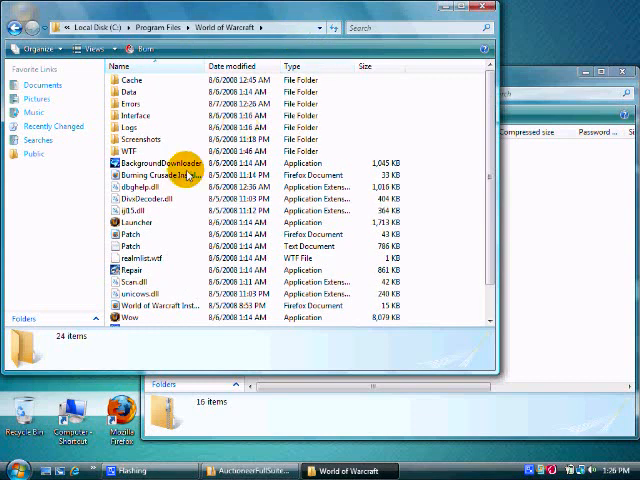
mouse_move(240, 210)
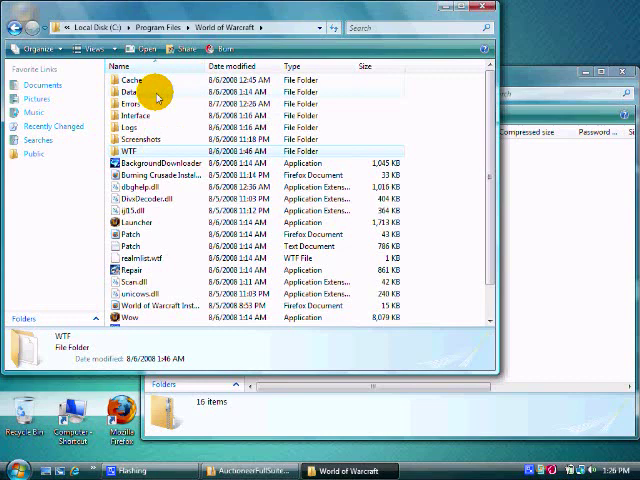
mouse_move(152, 152)
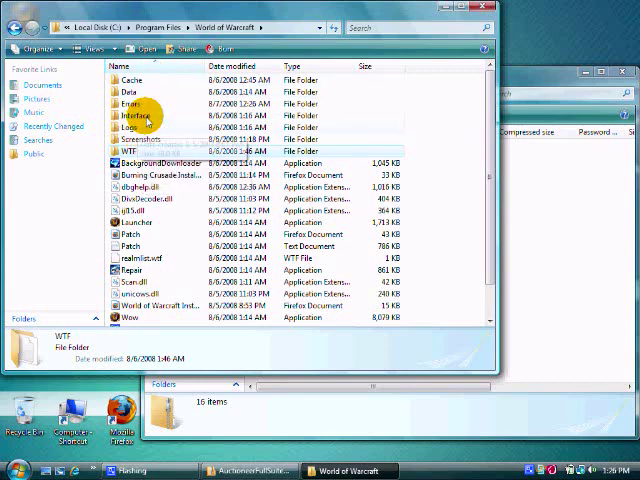
mouse_move(148, 78)
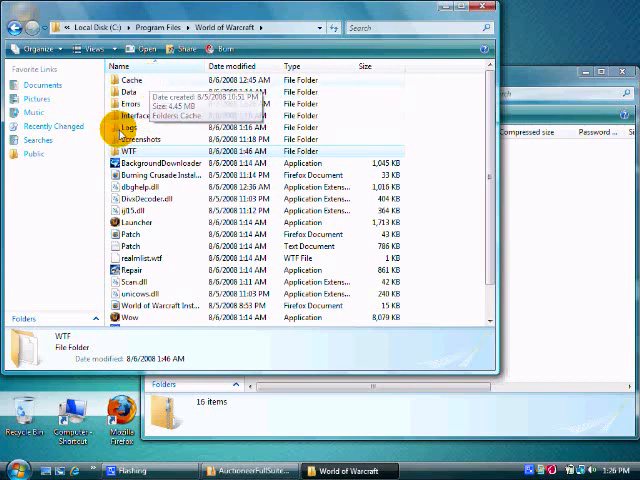
Go into Interface\AddOns and select the QuestHelper through GroupCalendar folders
double_click(138, 116)
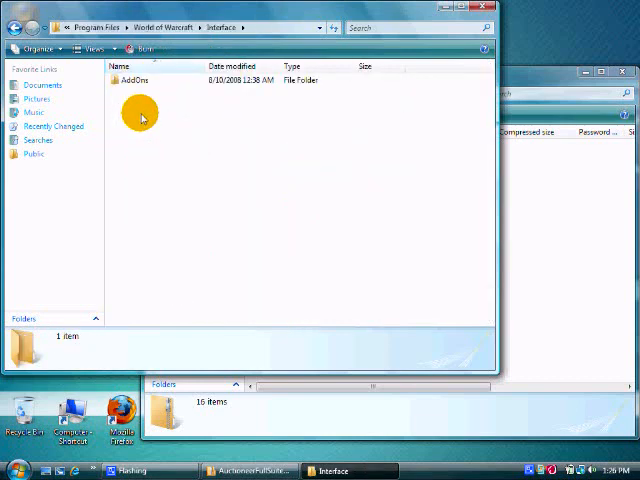
double_click(124, 80)
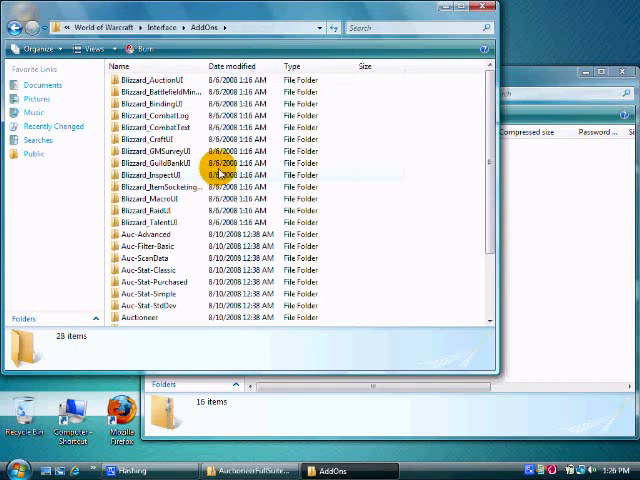
mouse_move(156, 220)
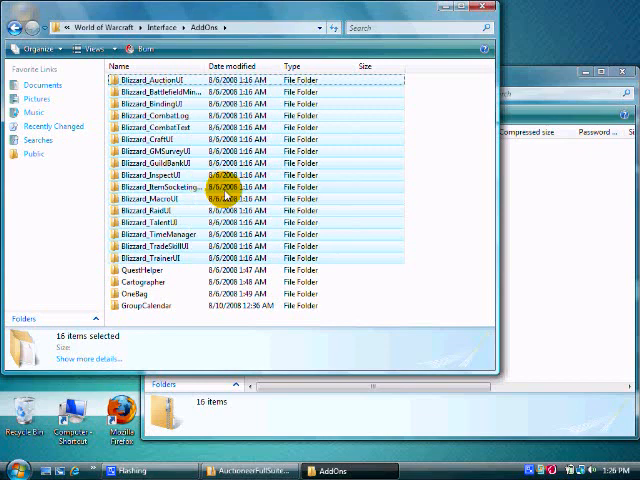
mouse_move(206, 324)
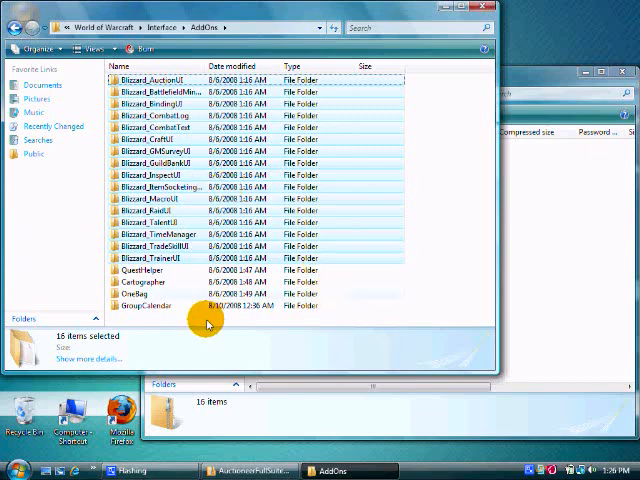
click(144, 272)
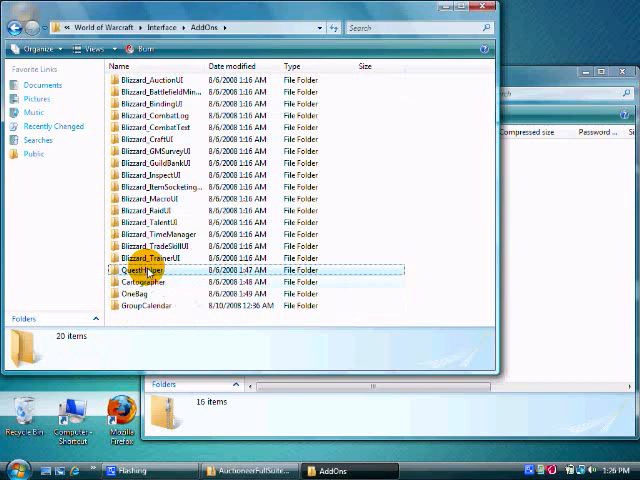
click(150, 320)
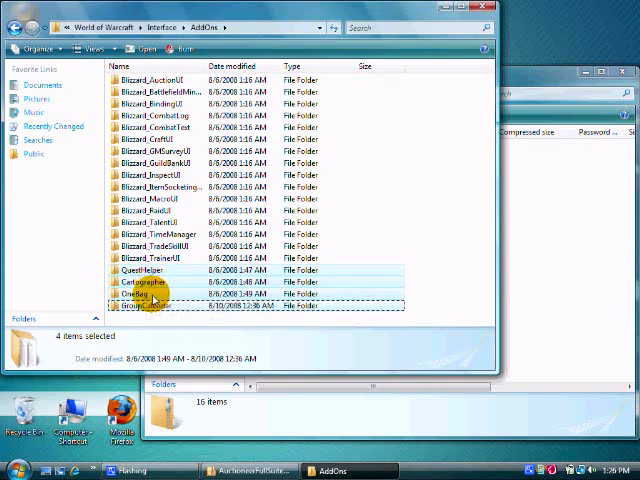
mouse_move(574, 276)
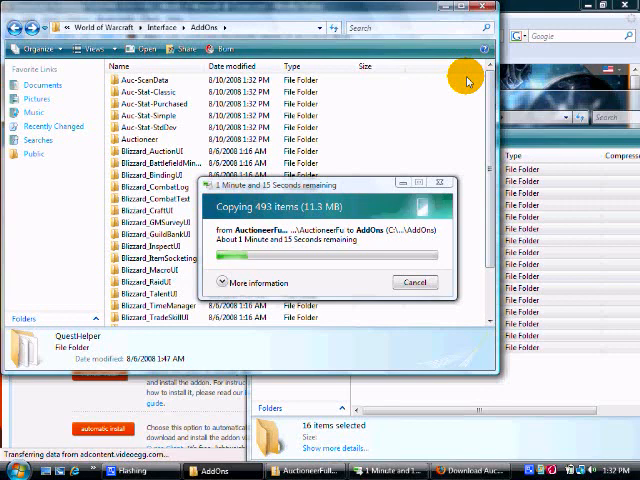
mouse_move(454, 164)
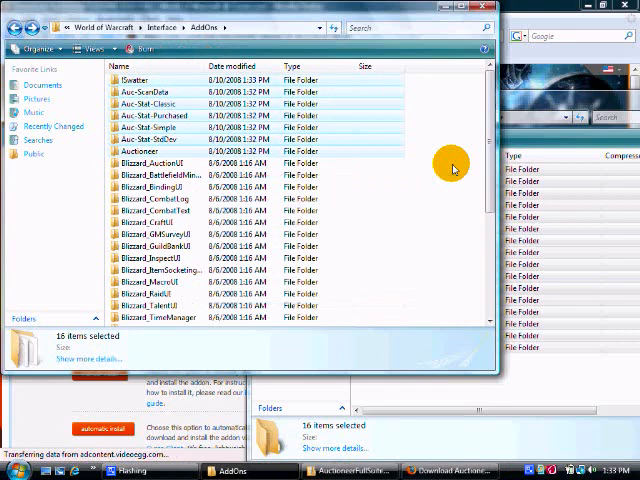
Scroll the AddOns window while the AuctioneerSuite folders copy in
scroll(down, 3)
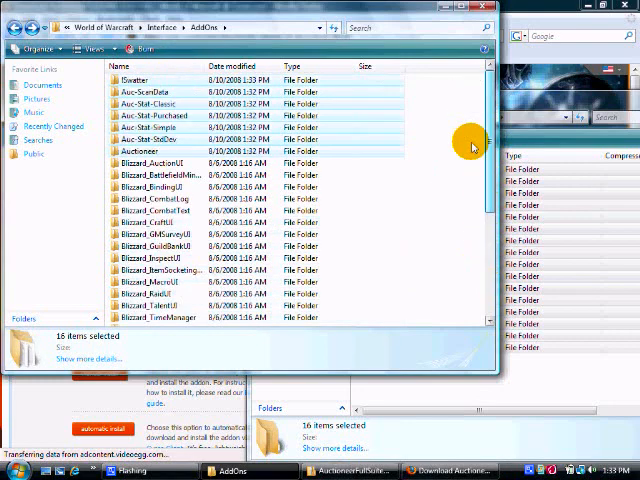
scroll(down, 3)
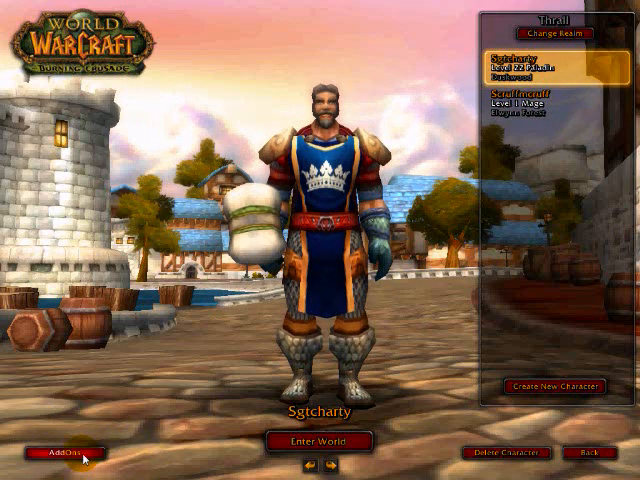
Enable all add-ons from the character screen's AddOns list and confirm with Okay
click(58, 448)
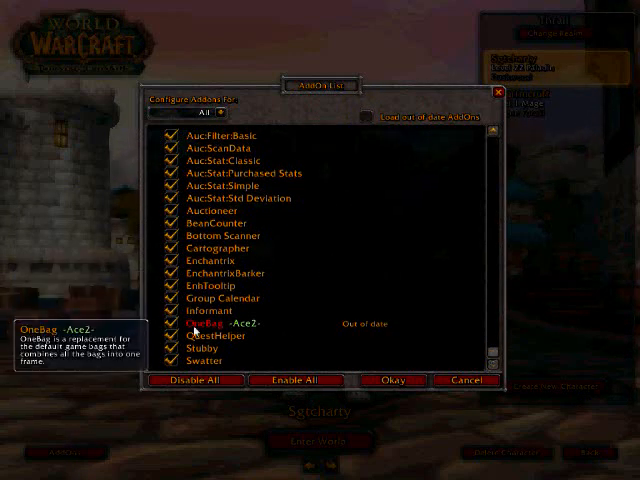
mouse_move(368, 120)
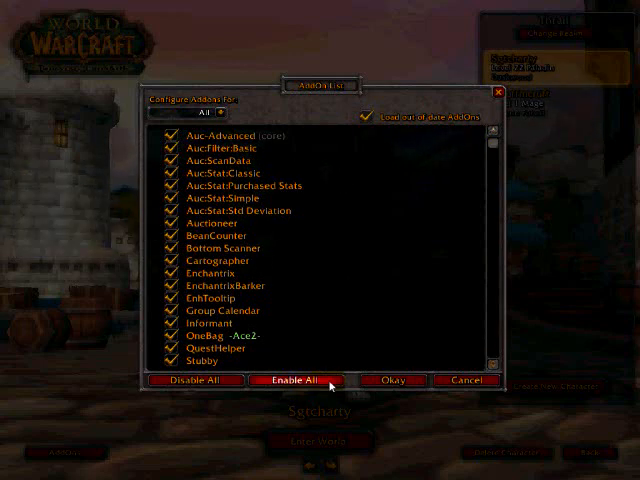
click(392, 380)
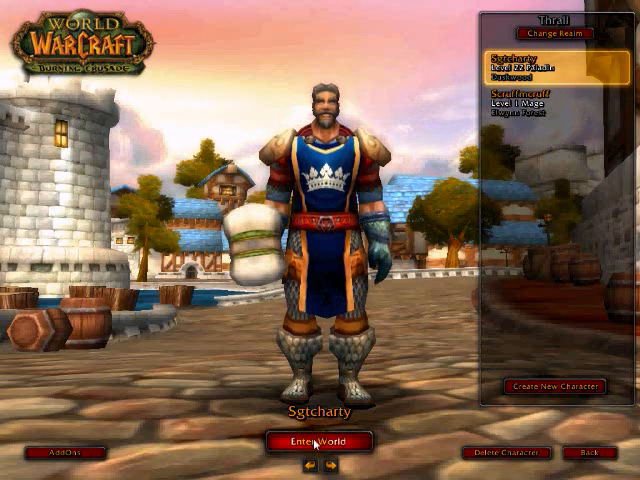
Enter the game world and close the Group Calendar window that the add-on popped up
click(314, 440)
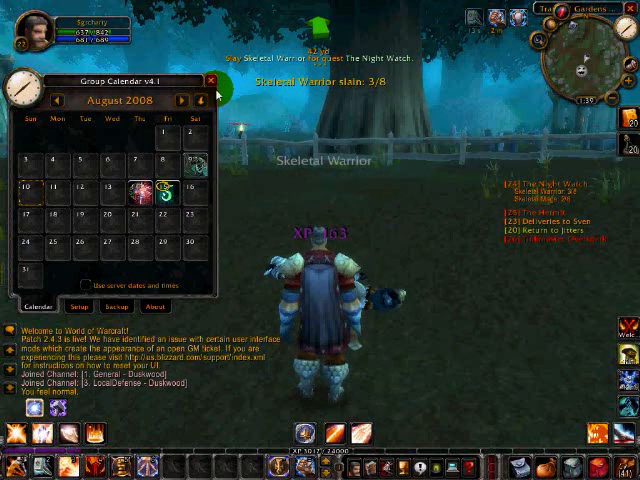
click(212, 80)
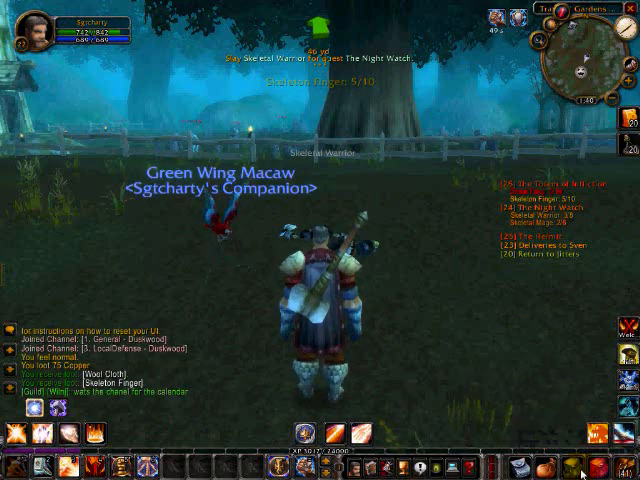
mouse_move(600, 460)
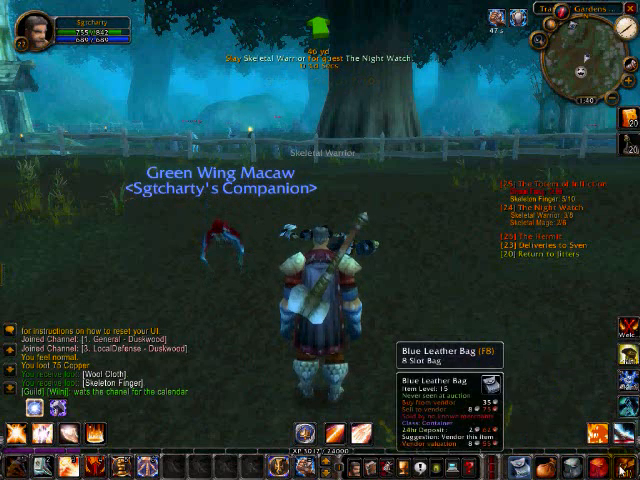